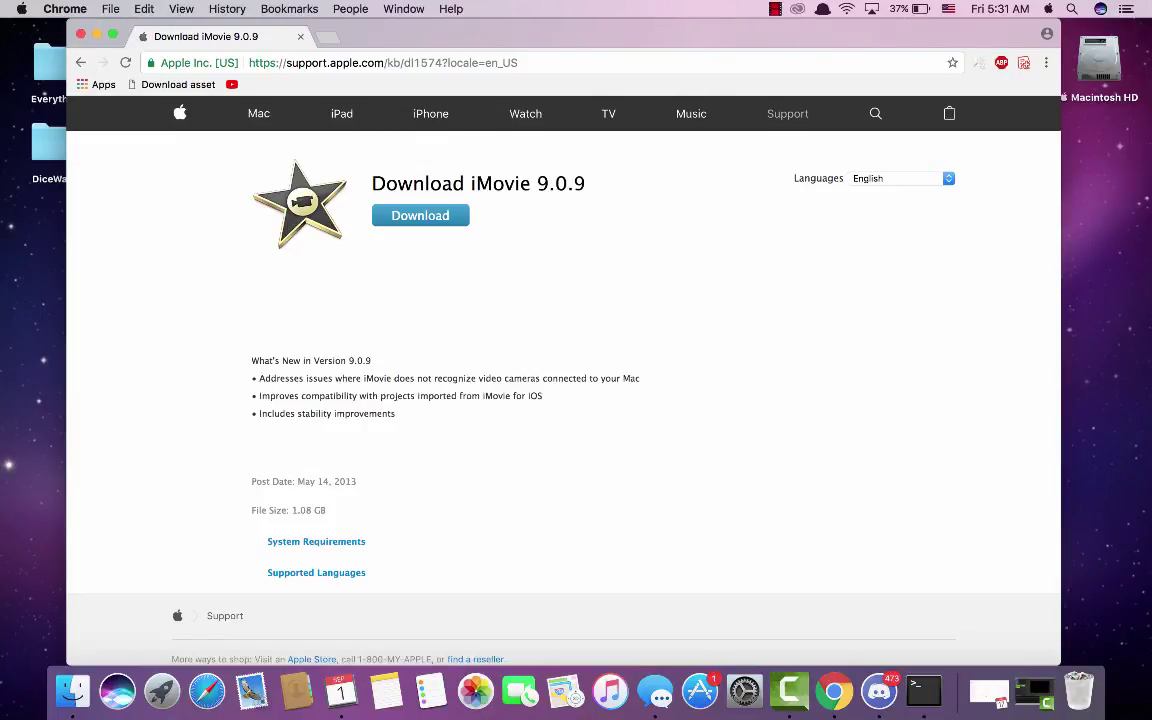
# Close the Chrome window so the iMovie 9.0.9 disk window with its update package shows.
pyautogui.doubleClick(556, 184)
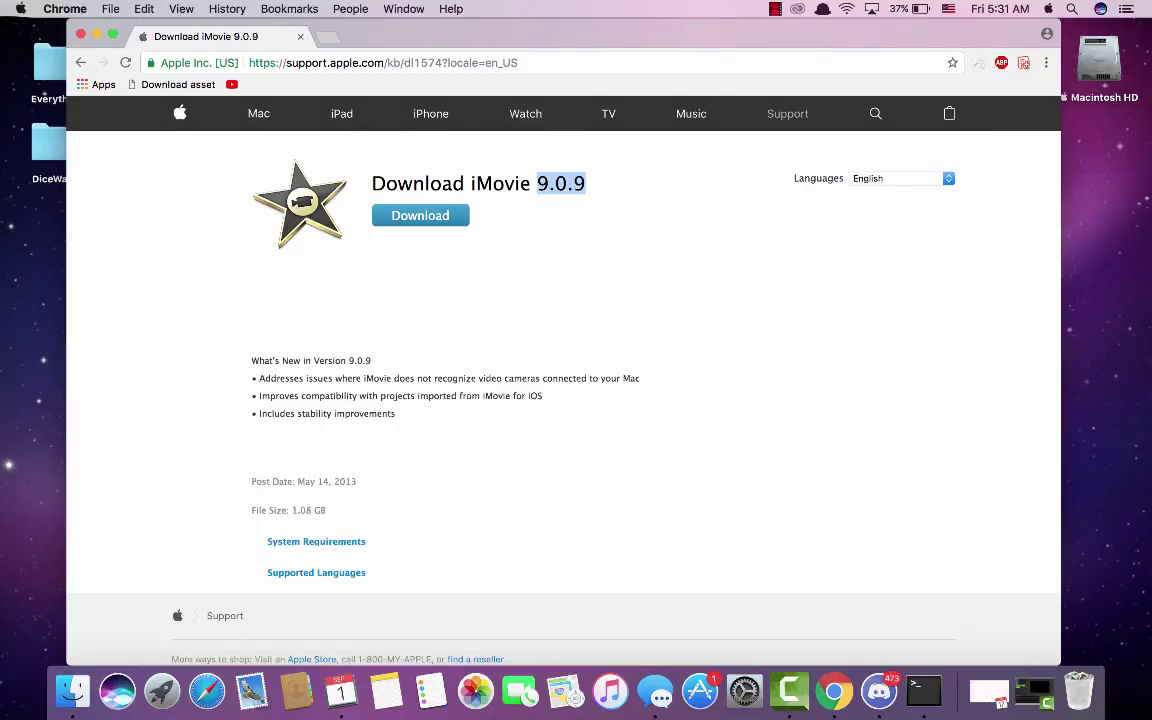
pyautogui.click(20, 8)
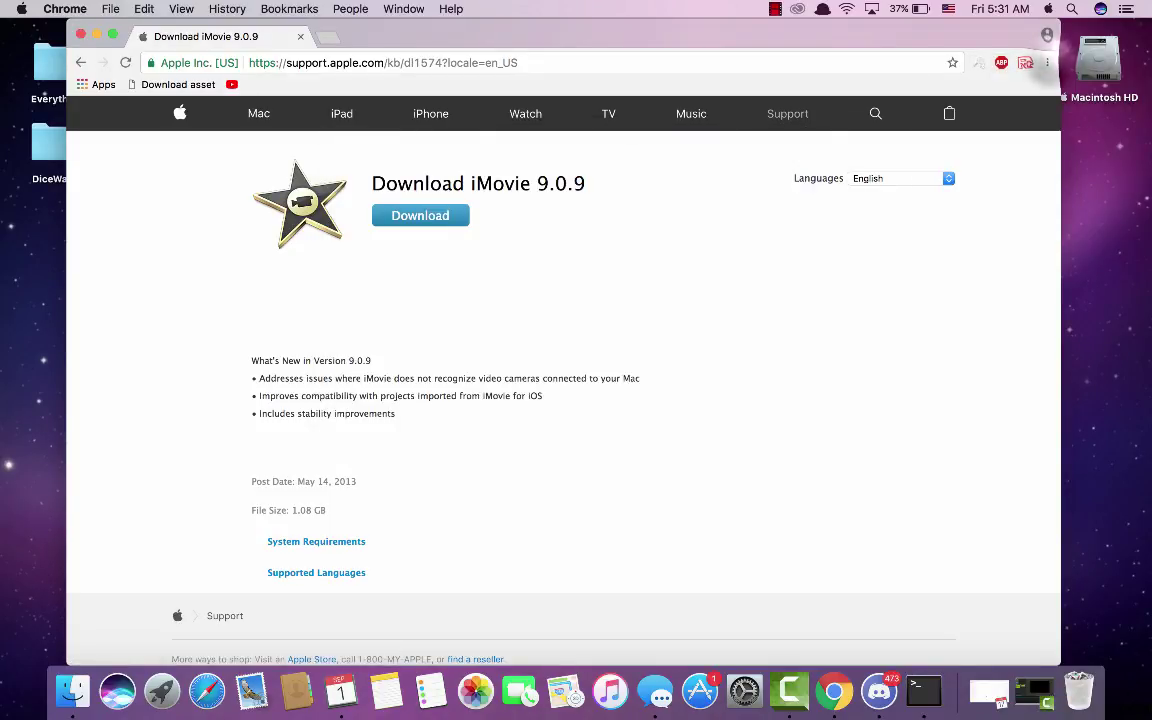
pyautogui.click(1048, 62)
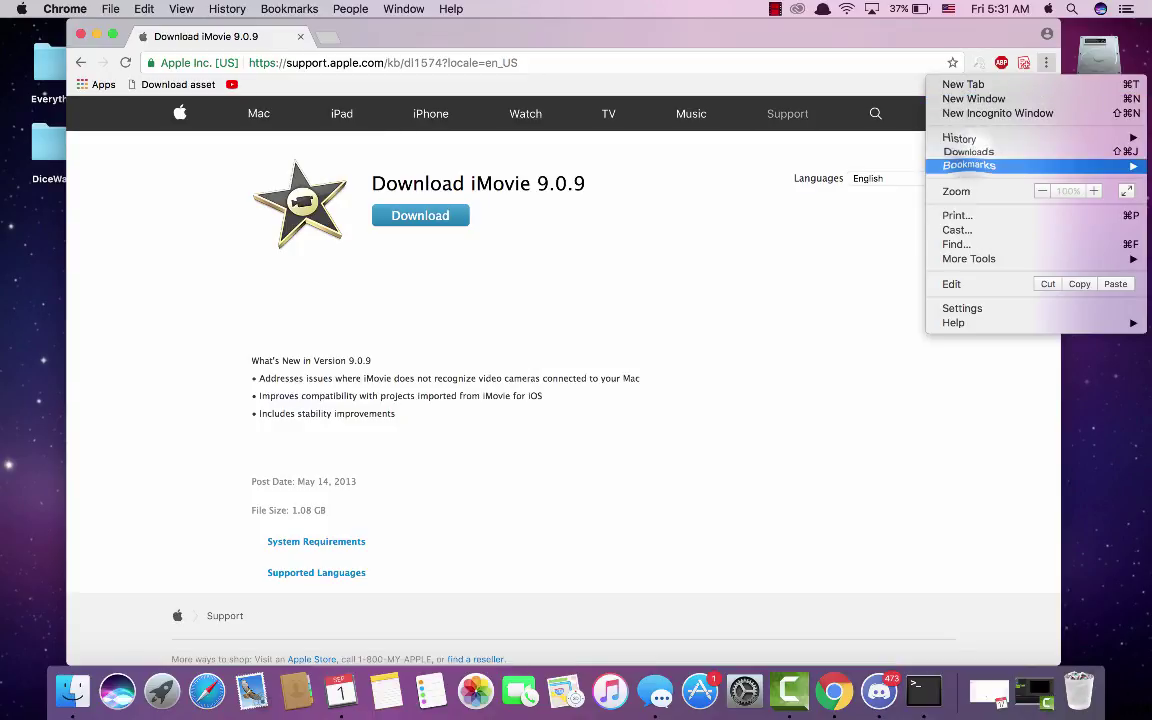
pyautogui.click(968, 152)
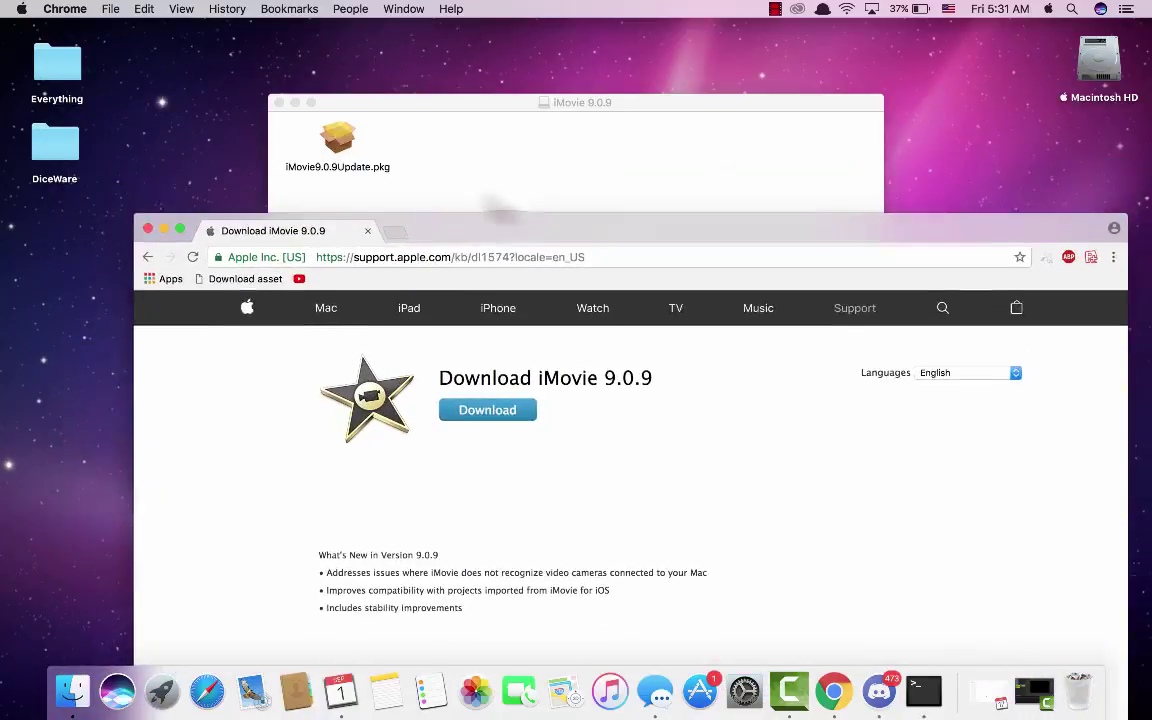
pyautogui.click(576, 102)
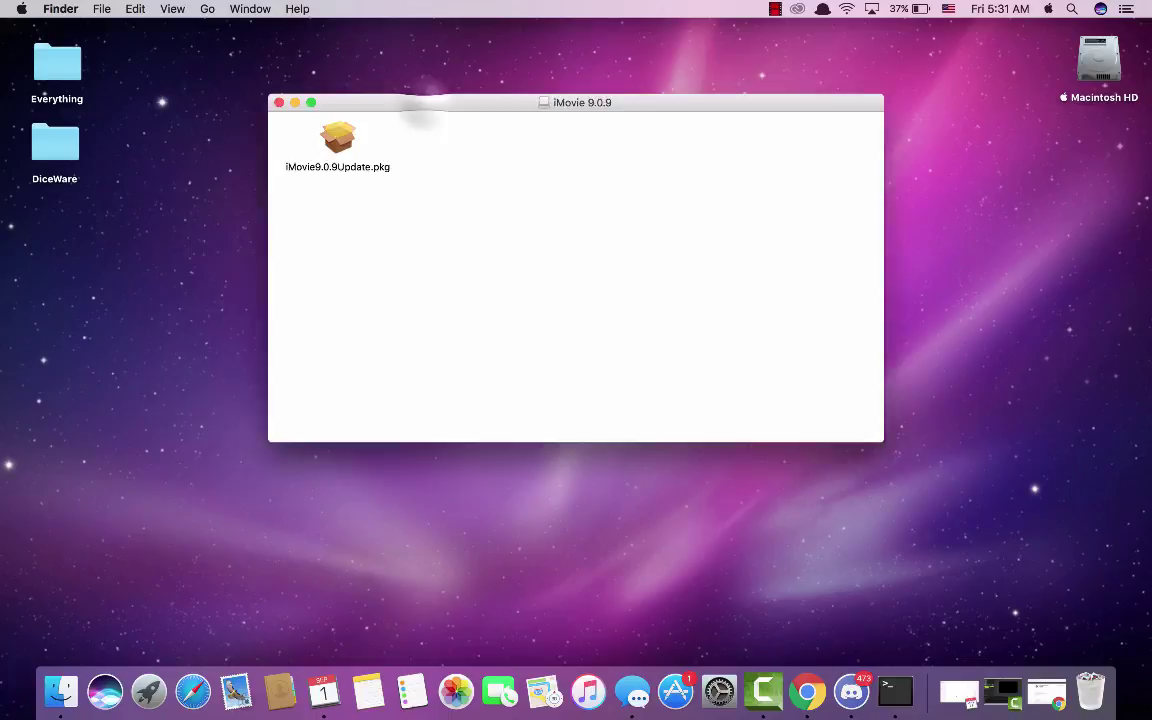
# Open a Terminal shell window and create a new desktop folder named iMovie.
pyautogui.write('textEdit')
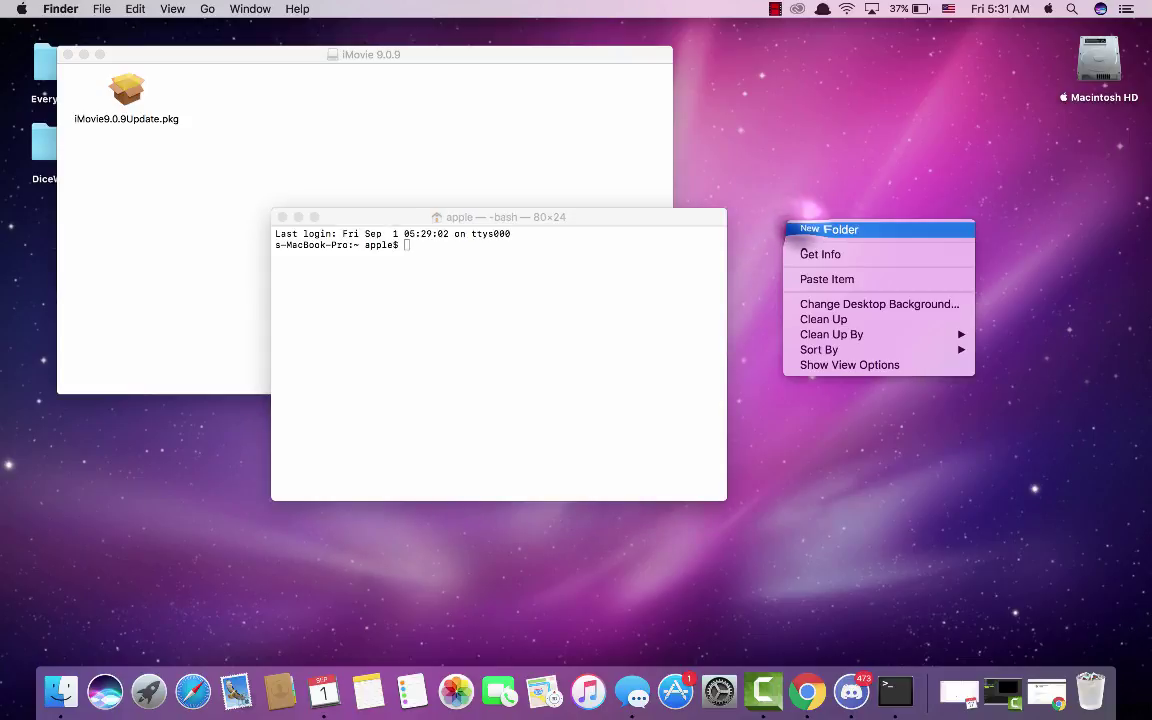
pyautogui.click(826, 228)
pyautogui.write('iMovie')
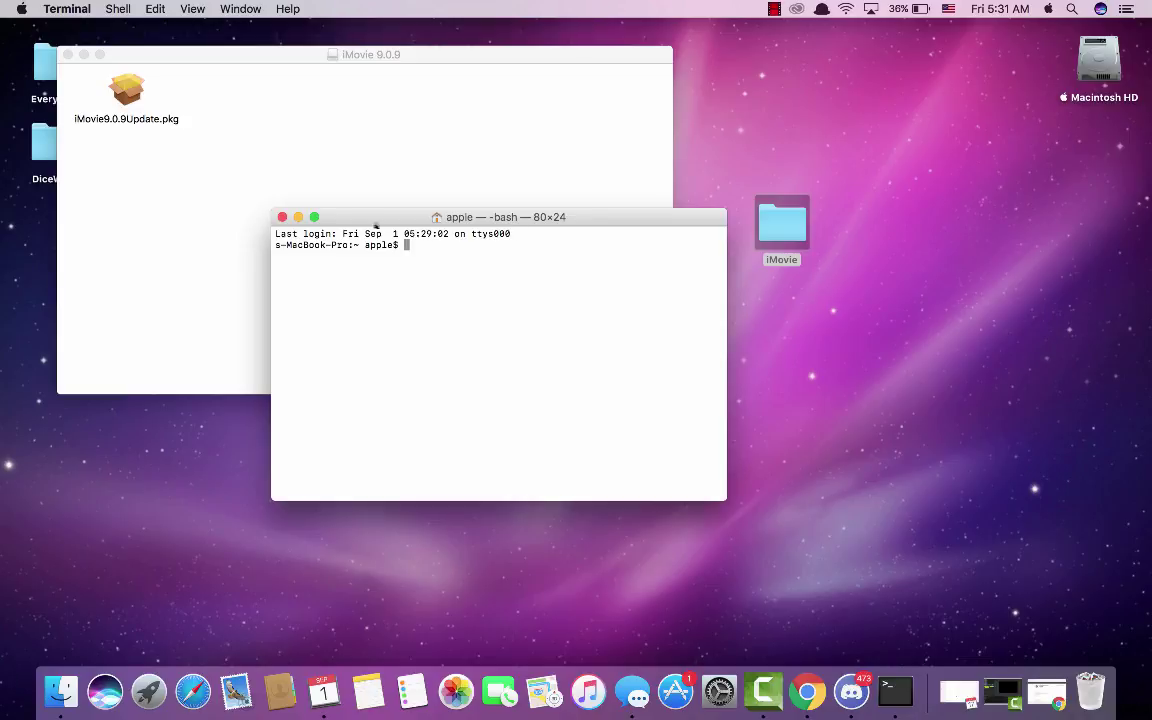
# Run pkgutil --expand on iMovie9.0.9Update.pkg into /Users/apple/Desktop/iMovie/iMovie.
pyautogui.write('pkgutil')
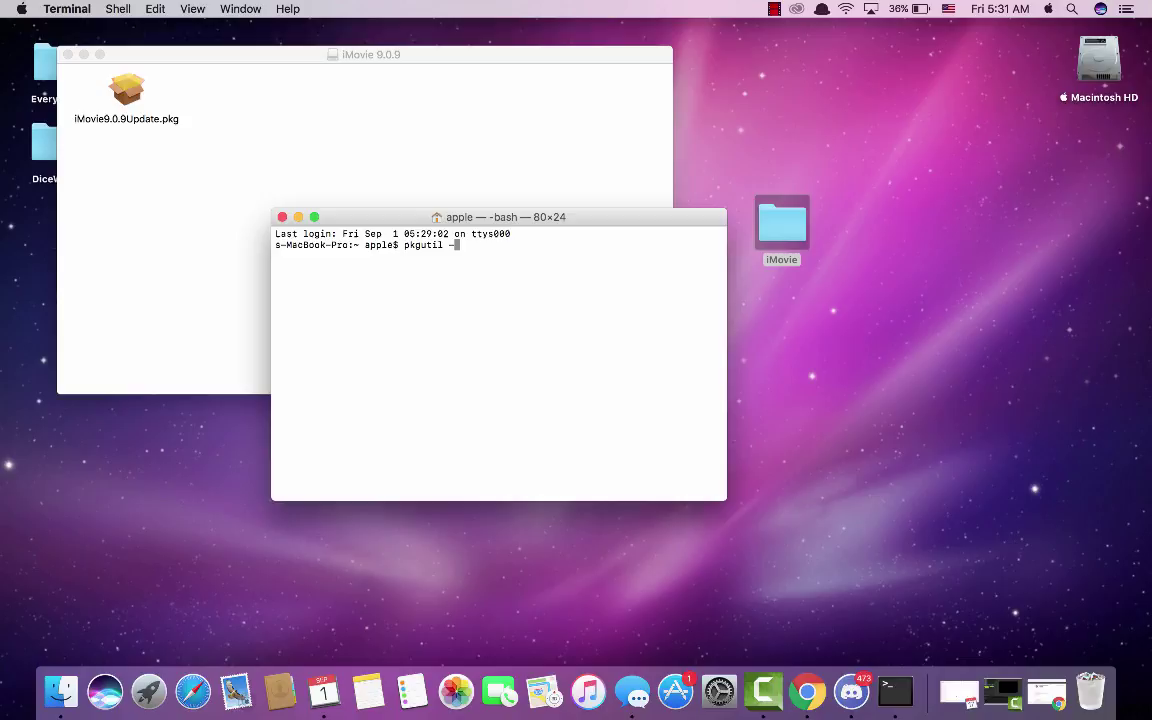
pyautogui.write('--expand /Volumes/iMovie\\ 9.0.9/iMovie9.0.9Update.pkg')
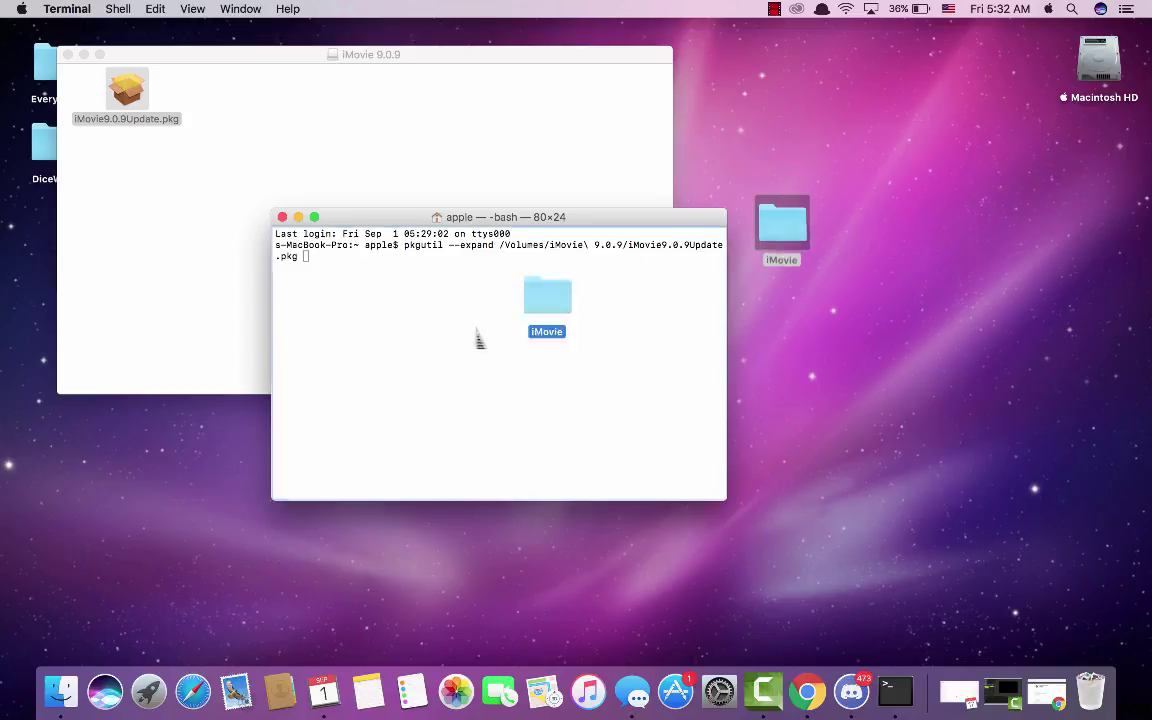
pyautogui.write('/Users/apple/Desktop/iMovie/')
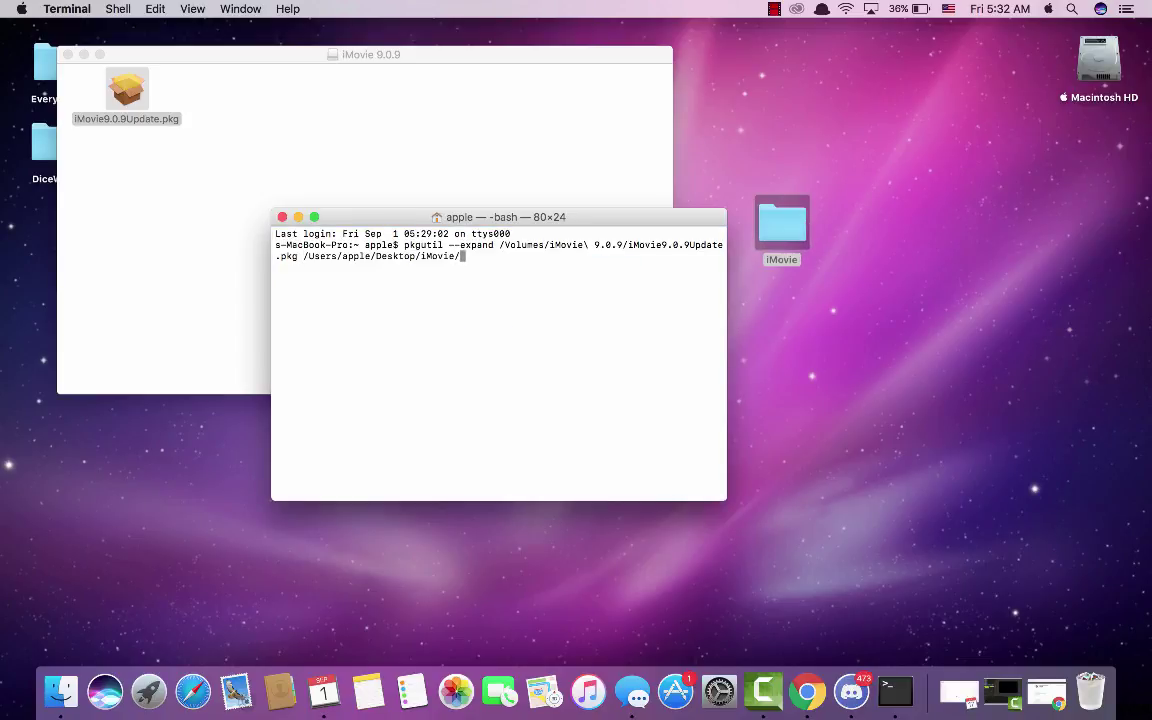
pyautogui.write('iMovie')
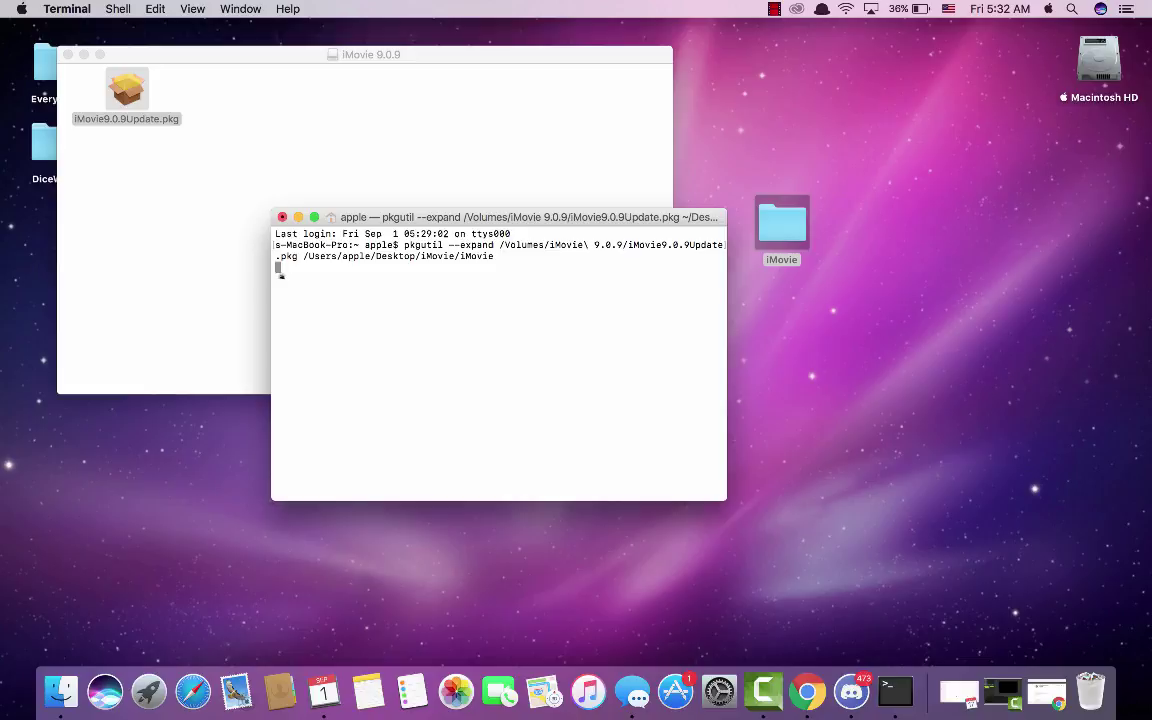
pyautogui.moveTo(358, 348)
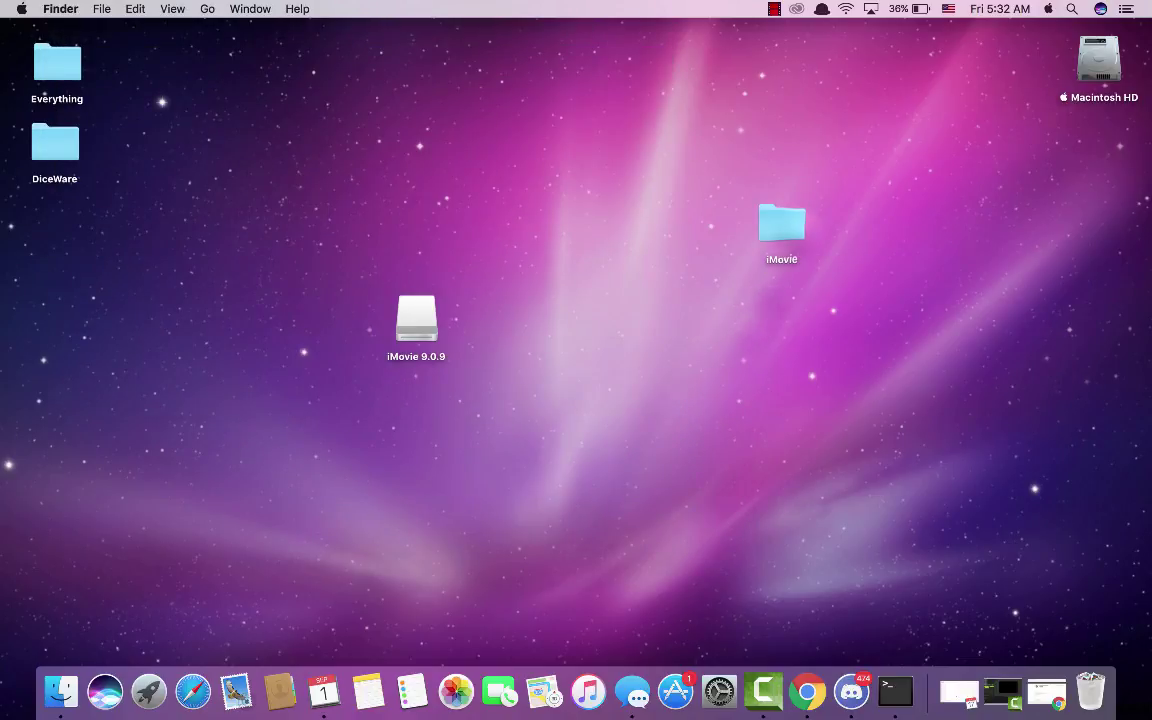
# Show the package contents of iMovie9.0.9Update.pkg in the iMovie folder and bring up options for Payload.
pyautogui.doubleClick(780, 224)
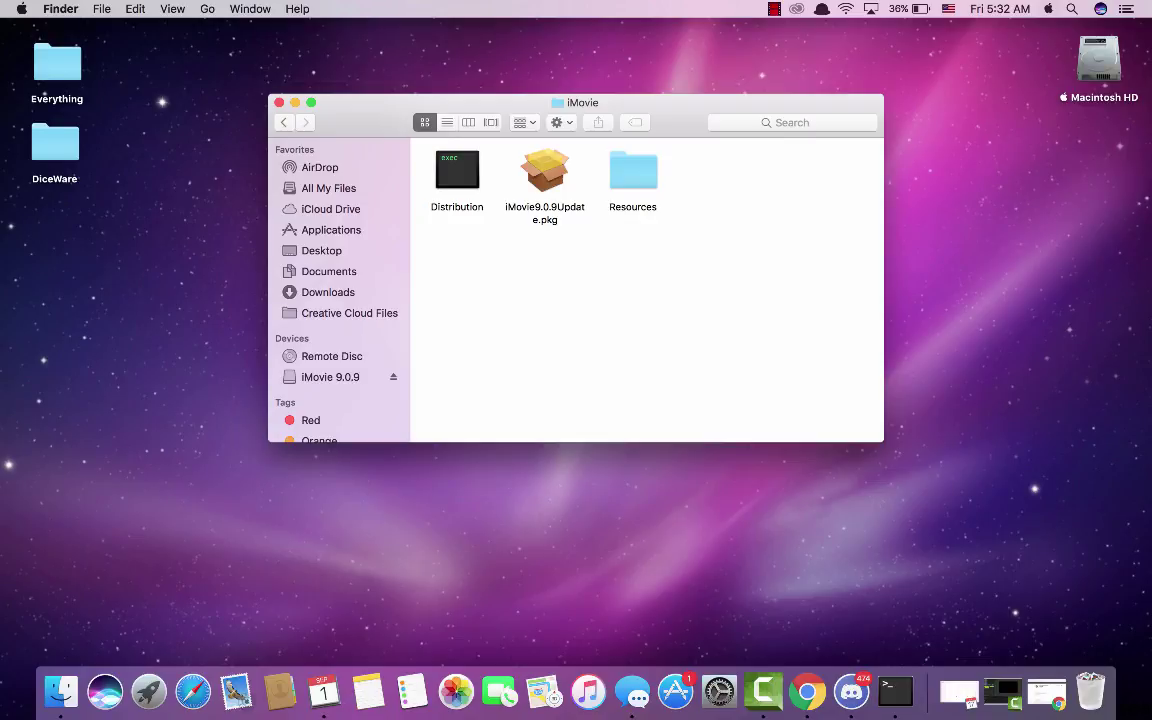
pyautogui.rightClick(544, 170)
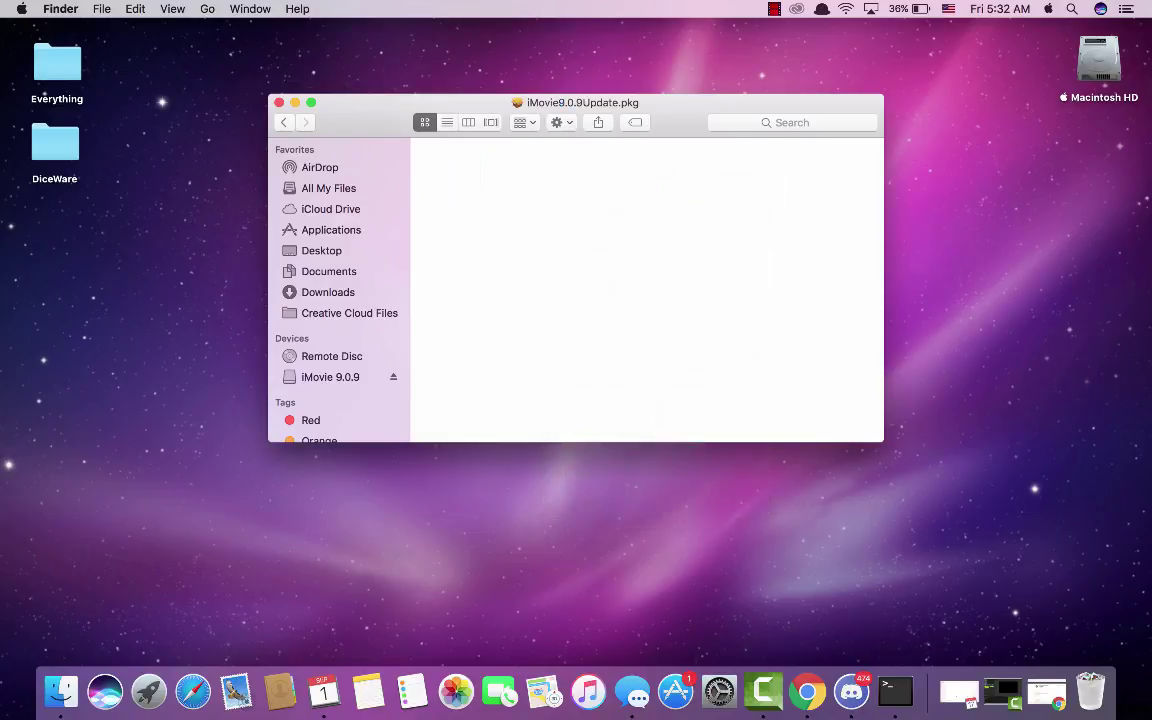
pyautogui.click(632, 170)
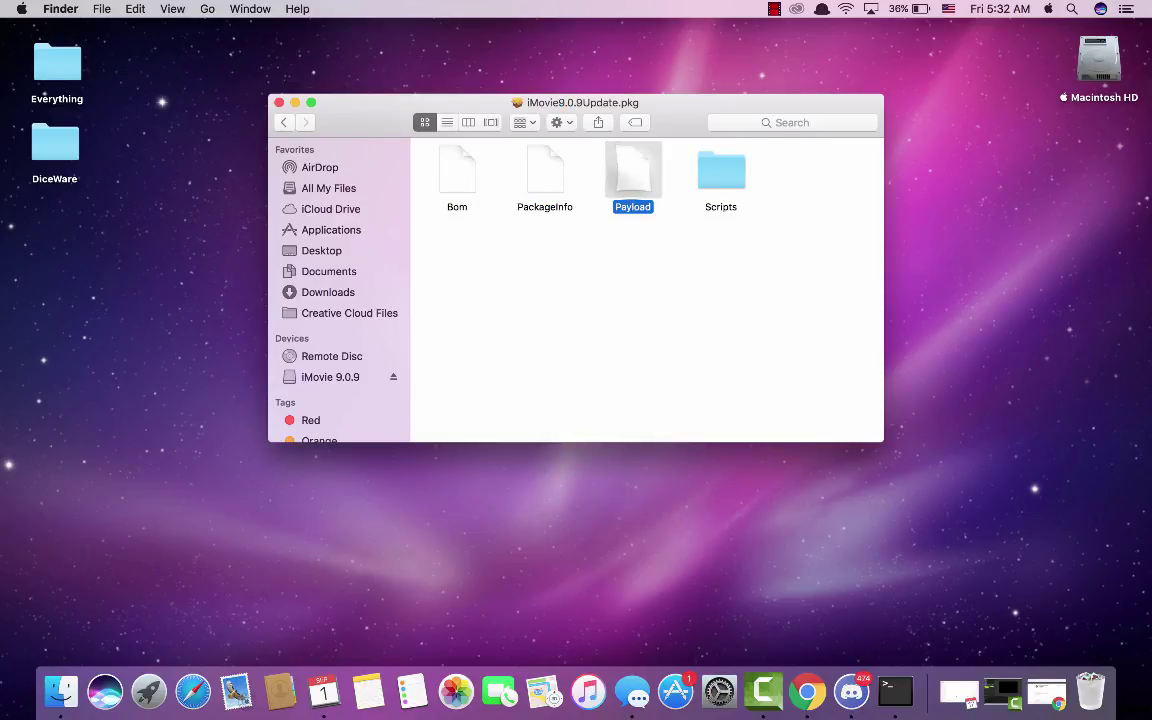
pyautogui.rightClick(632, 170)
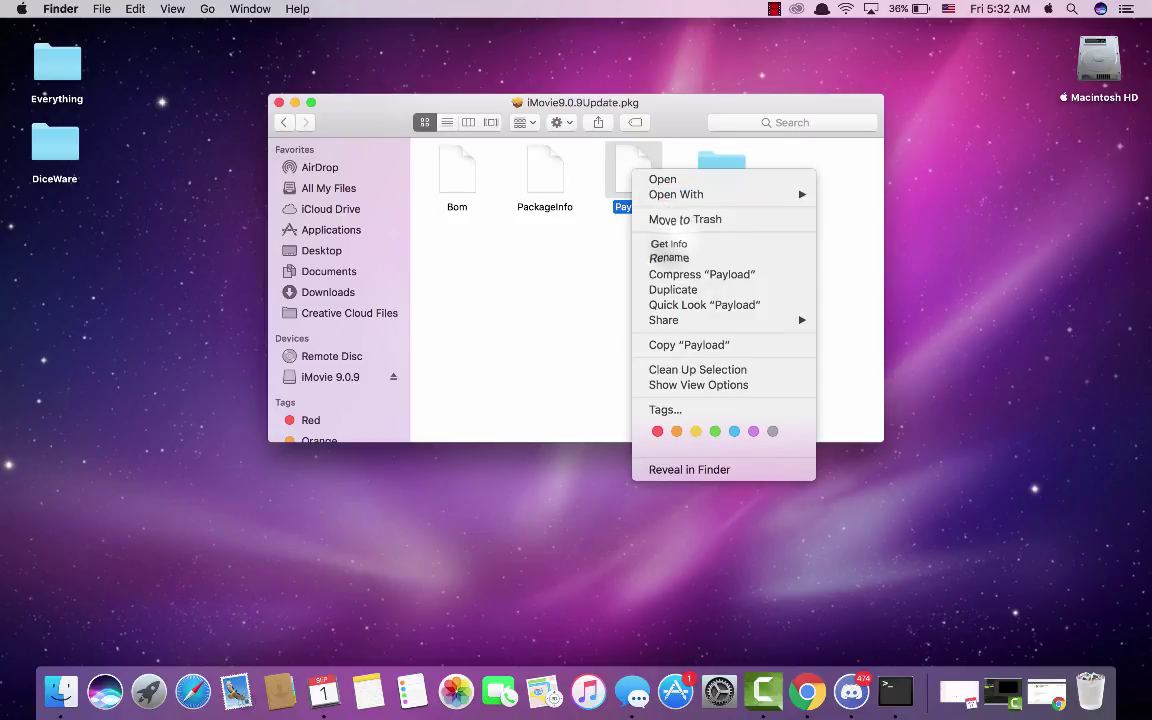
# Rename Payload to Payload.zip, accepting the added .zip extension.
pyautogui.click(668, 244)
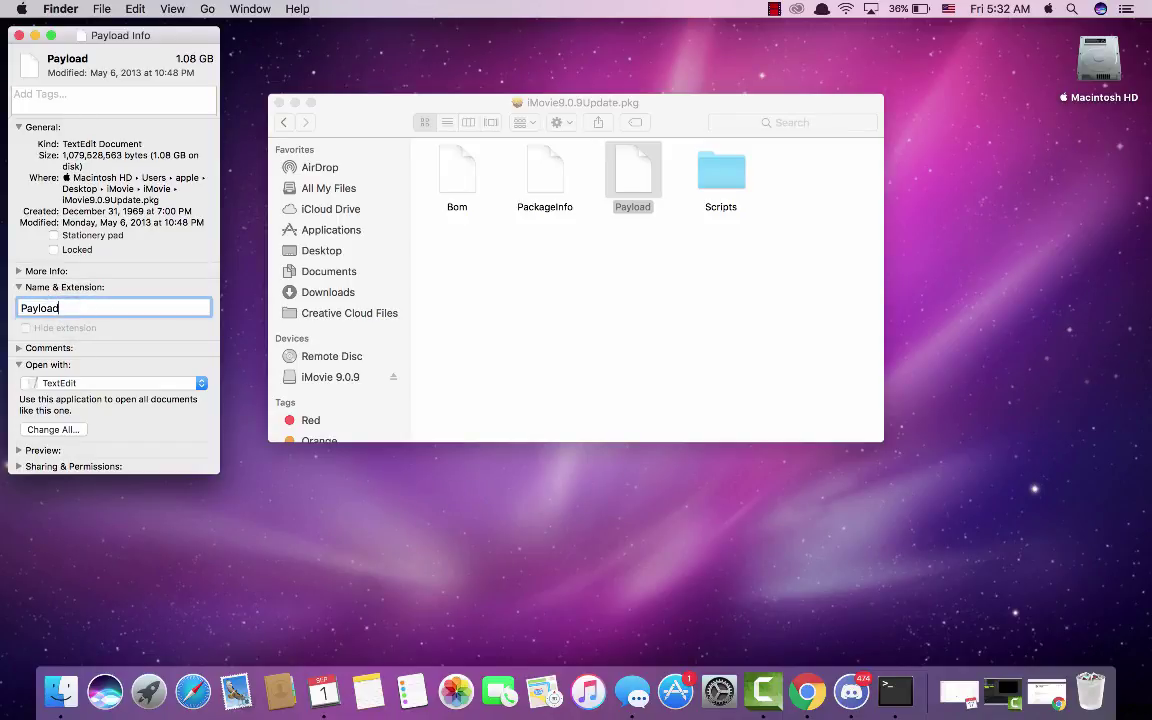
pyautogui.write('.zip')
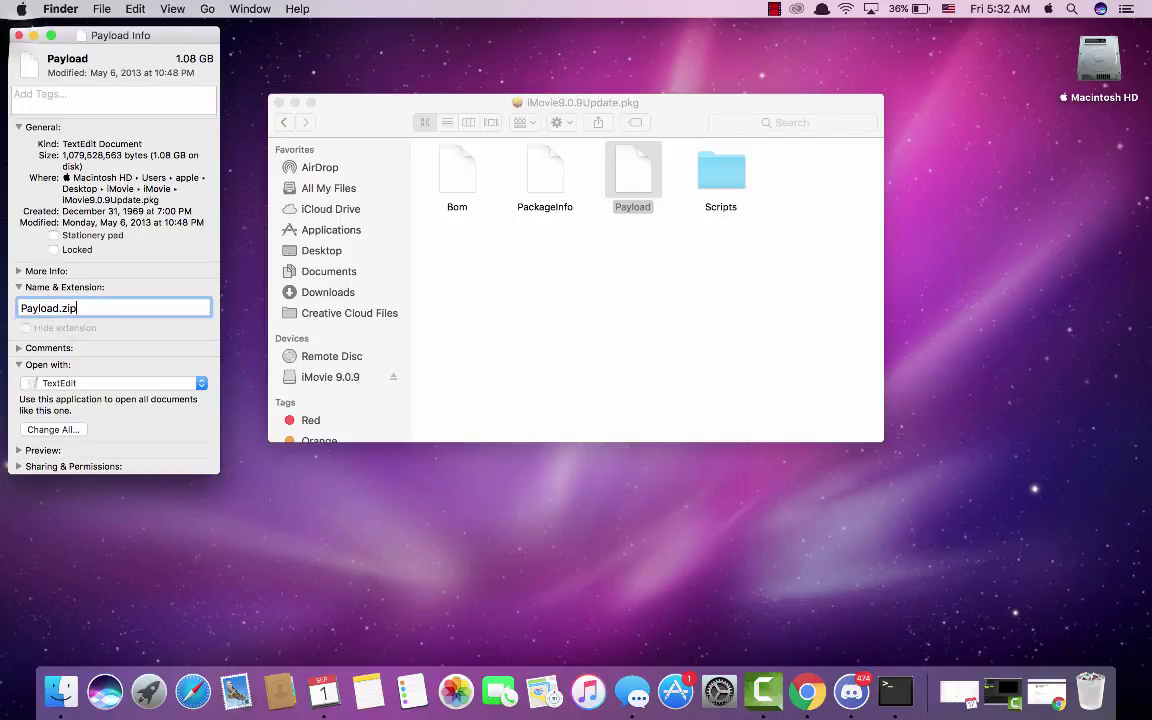
pyautogui.press('Return')
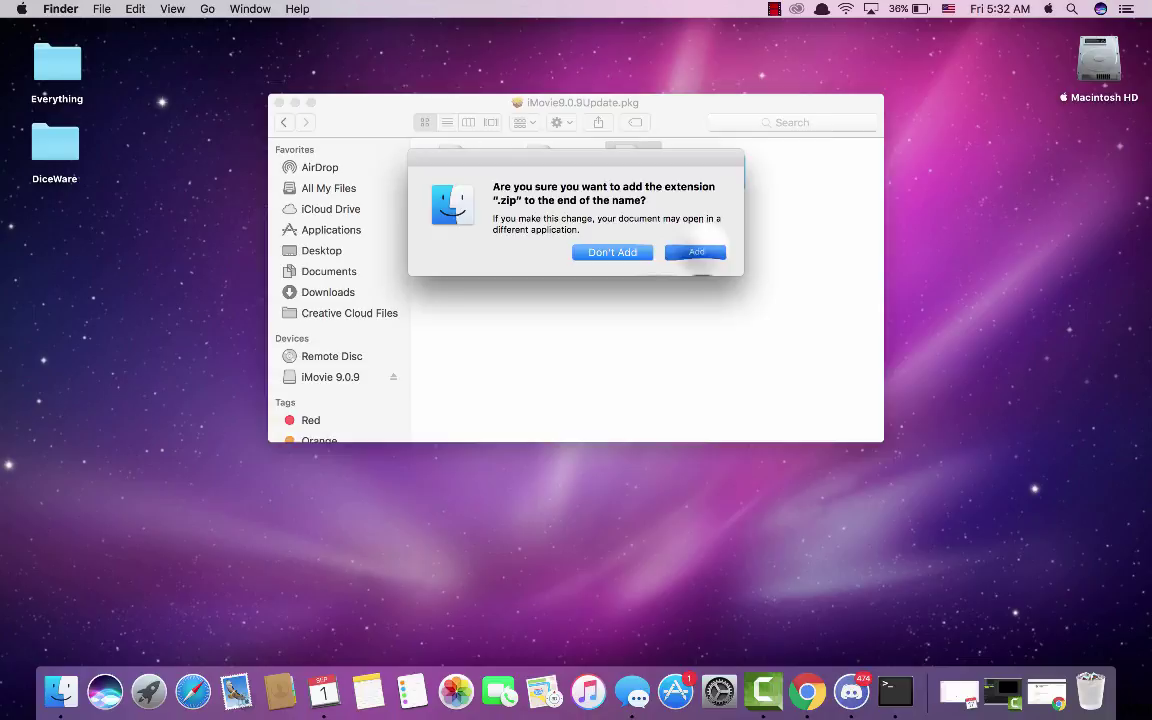
pyautogui.click(696, 252)
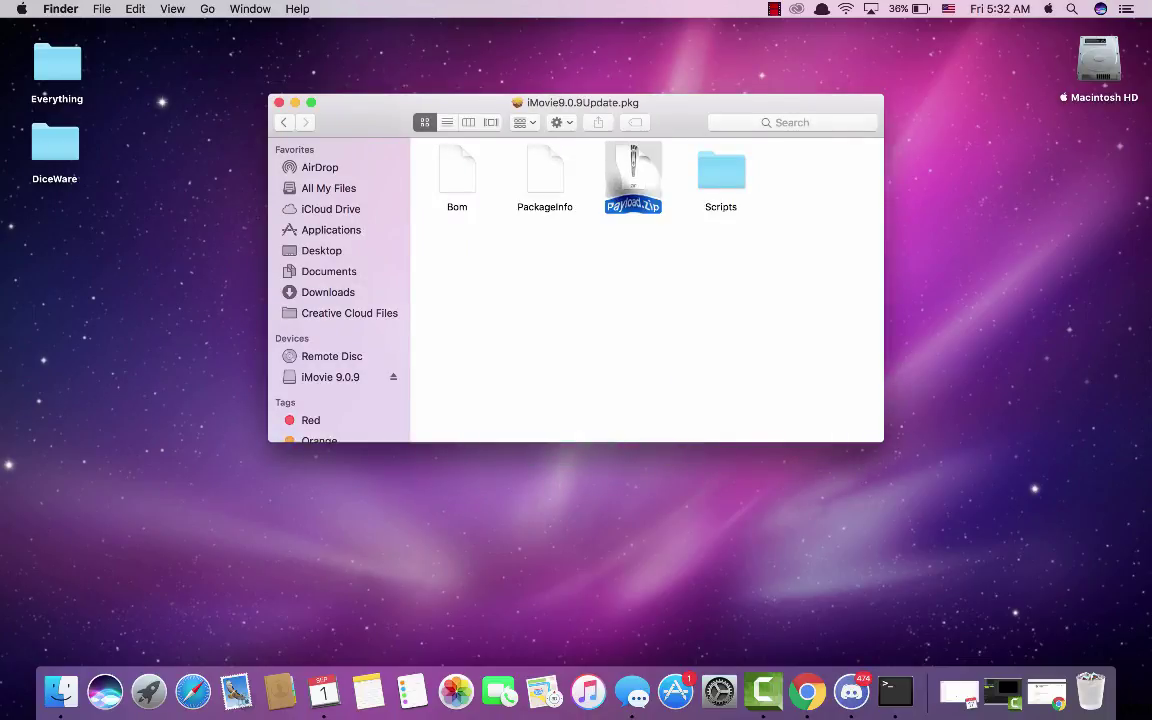
# Expand Payload.zip into a Payload 2 folder and go into its Applications folder.
pyautogui.doubleClick(632, 178)
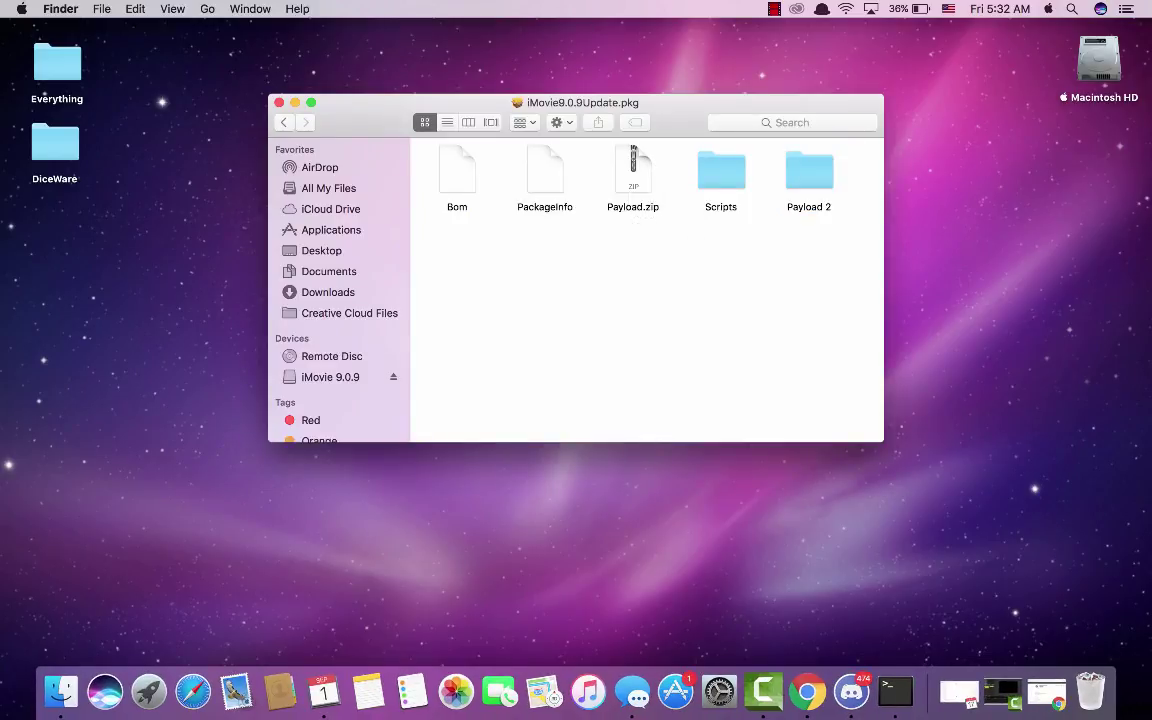
pyautogui.doubleClick(808, 170)
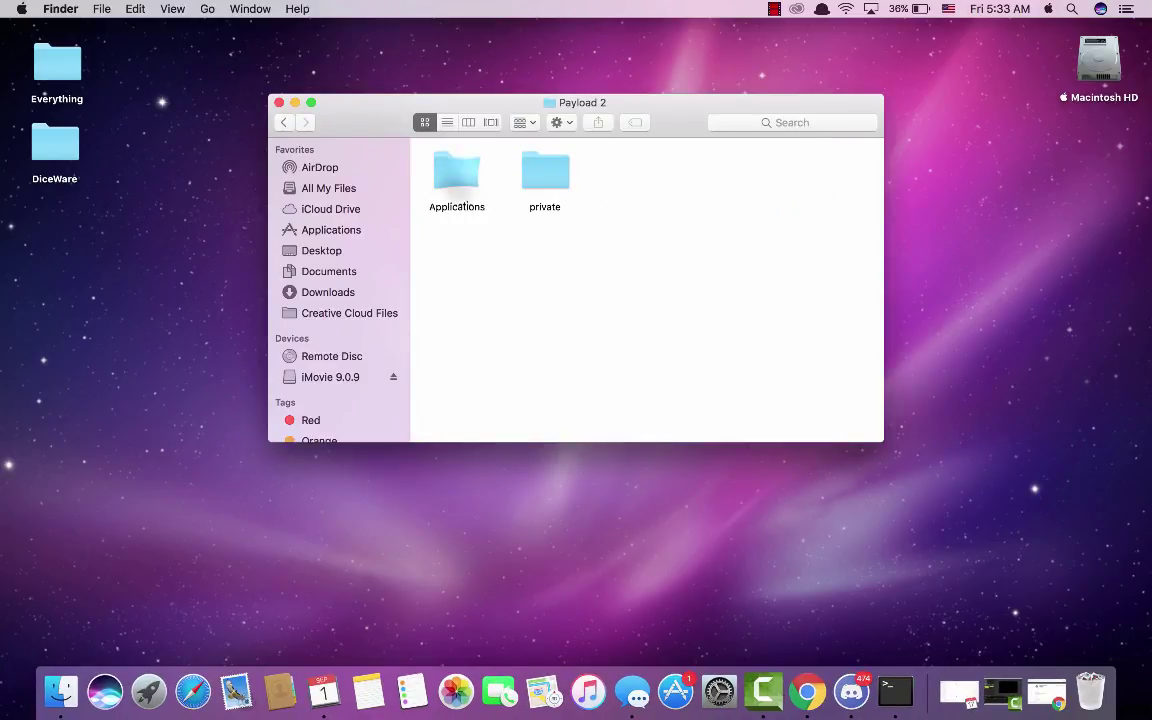
pyautogui.doubleClick(456, 170)
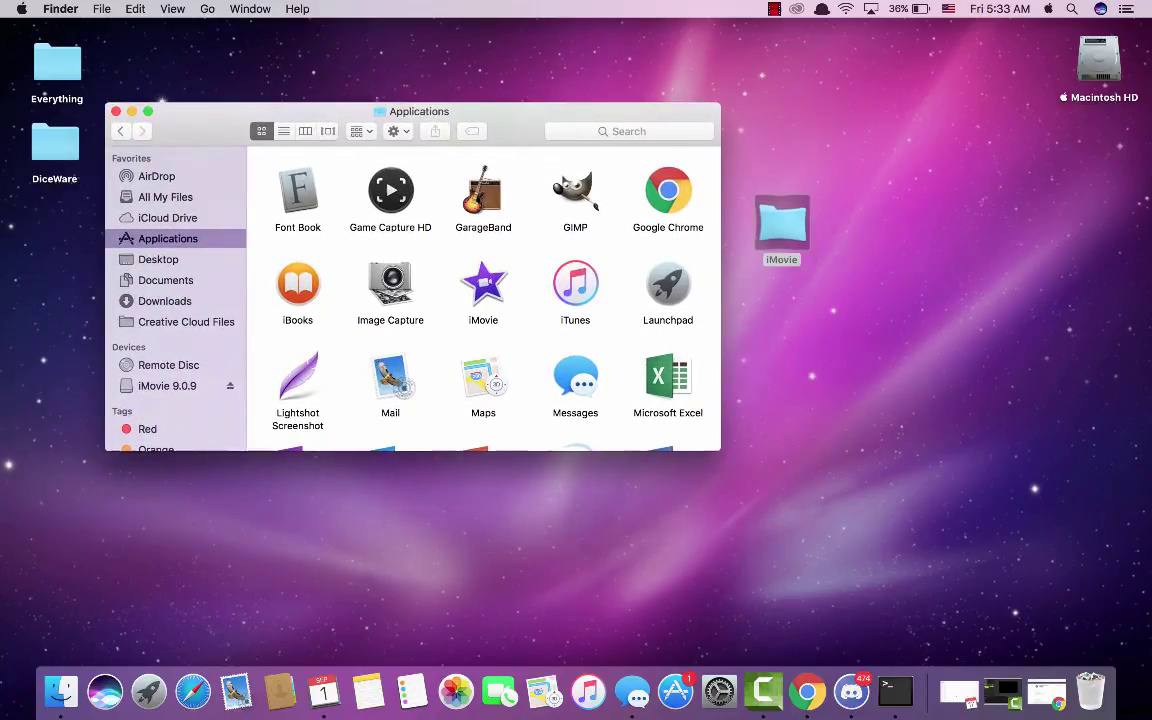
# Move the desktop iMovie folder into Applications and go into it there.
pyautogui.doubleClick(780, 218)
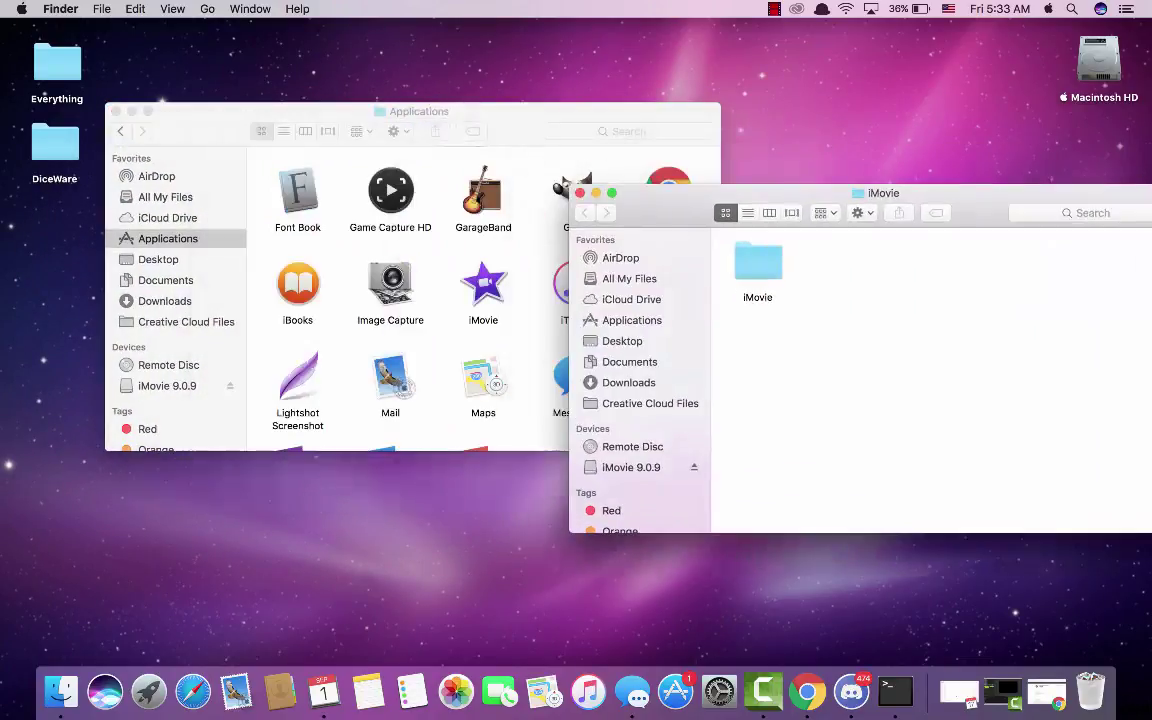
pyautogui.click(412, 112)
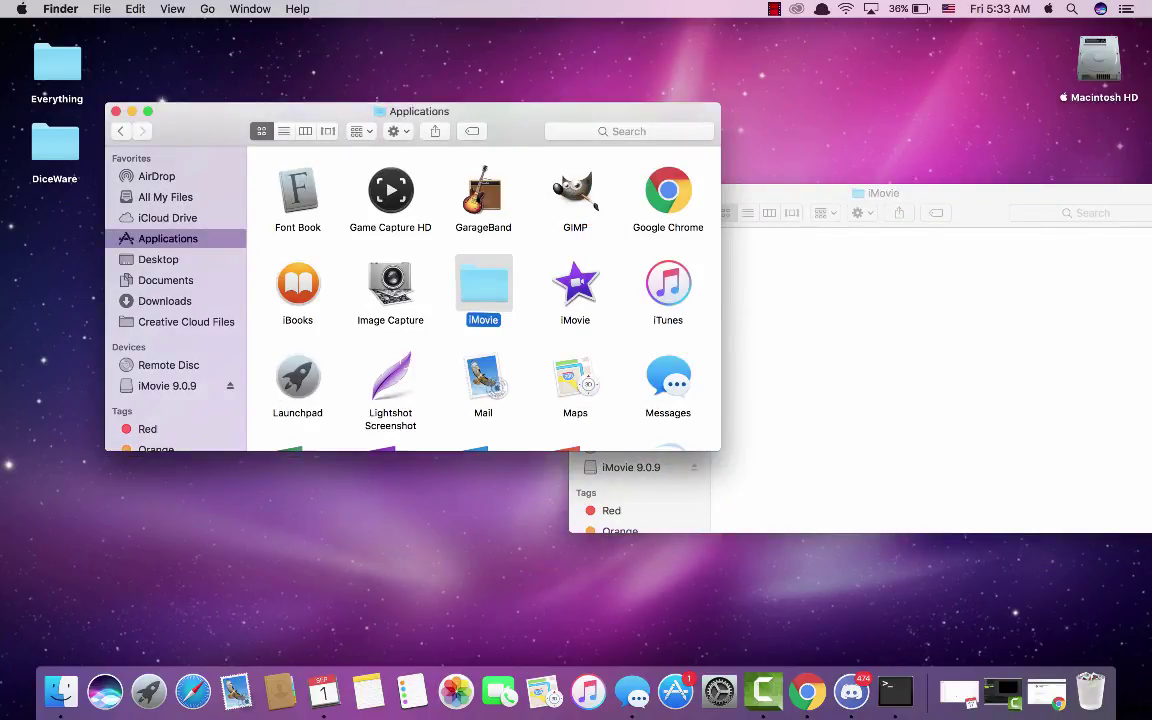
pyautogui.doubleClick(484, 284)
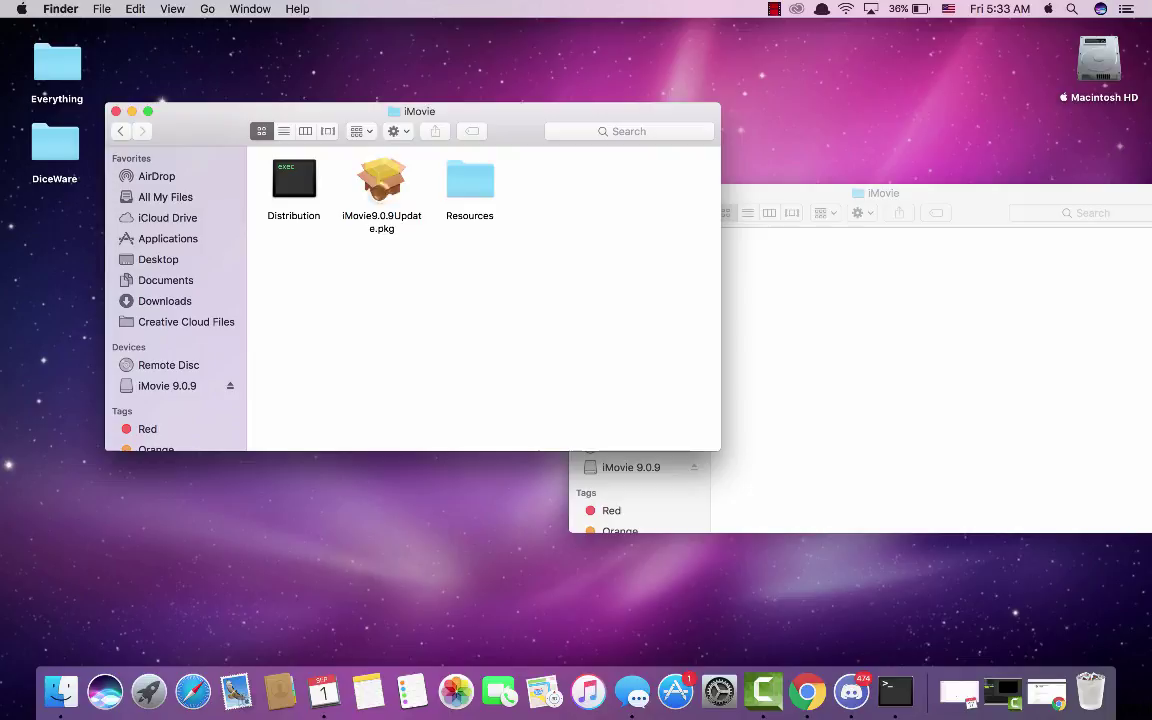
# Reach the iMovie app inside iMovie9.0.9Update.pkg > Payload 2 > Applications and copy it.
pyautogui.doubleClick(380, 180)
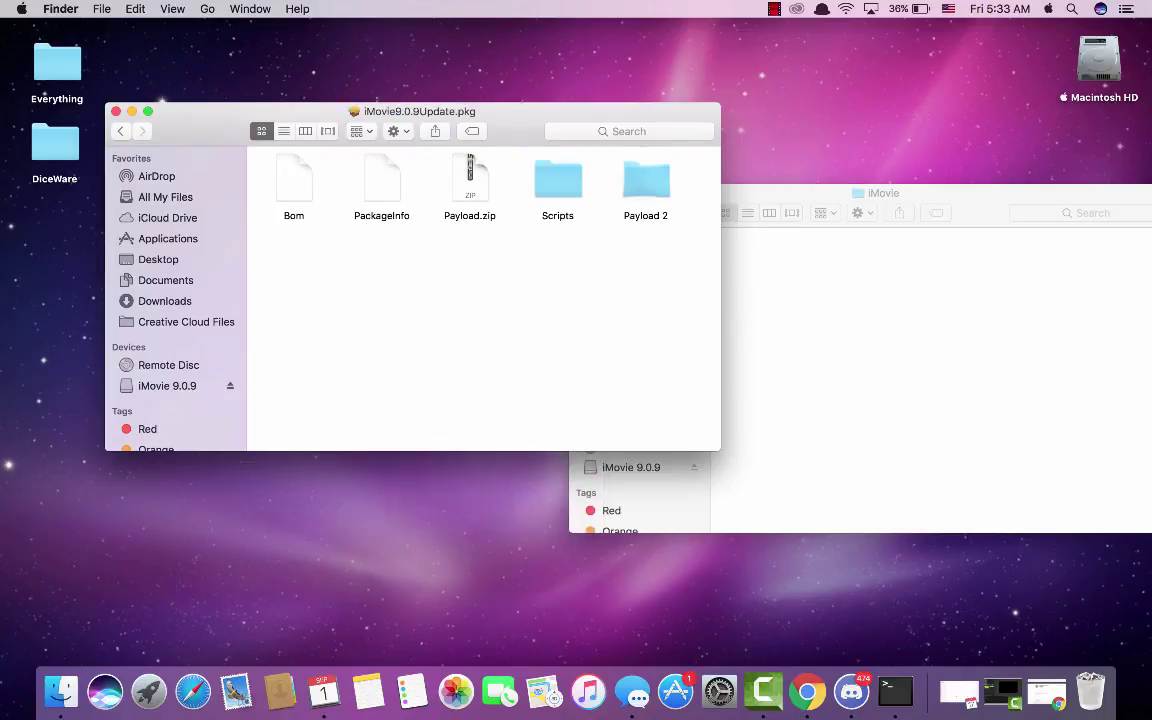
pyautogui.doubleClick(644, 178)
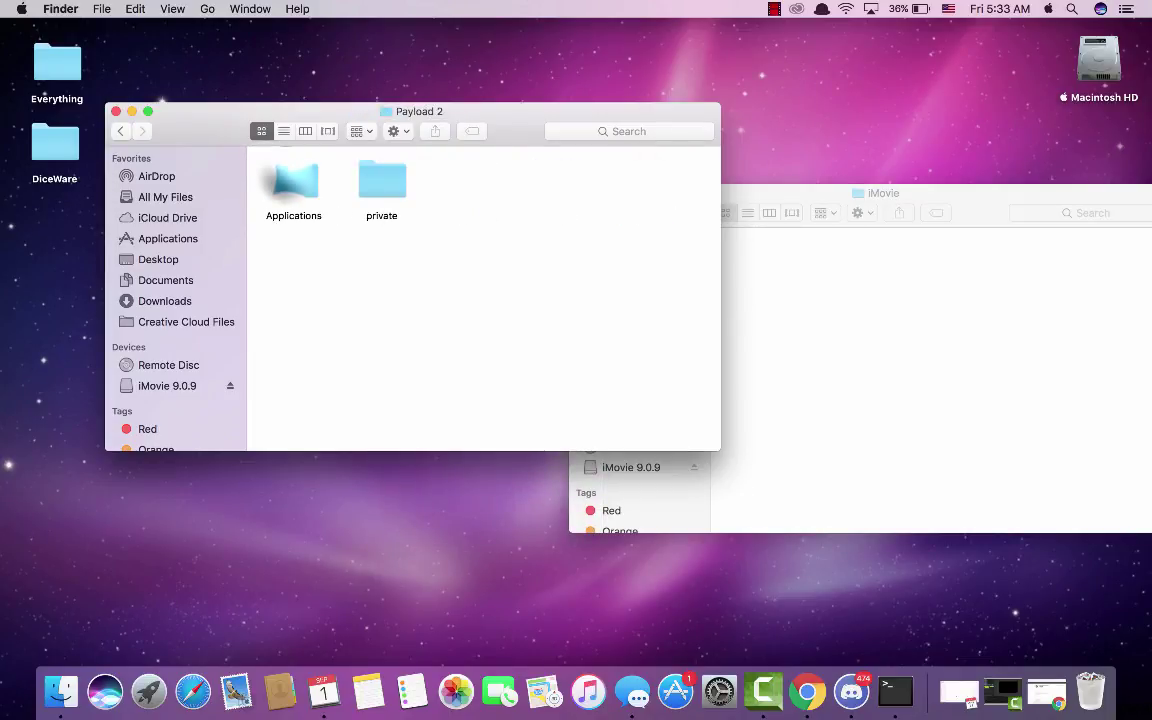
pyautogui.doubleClick(292, 180)
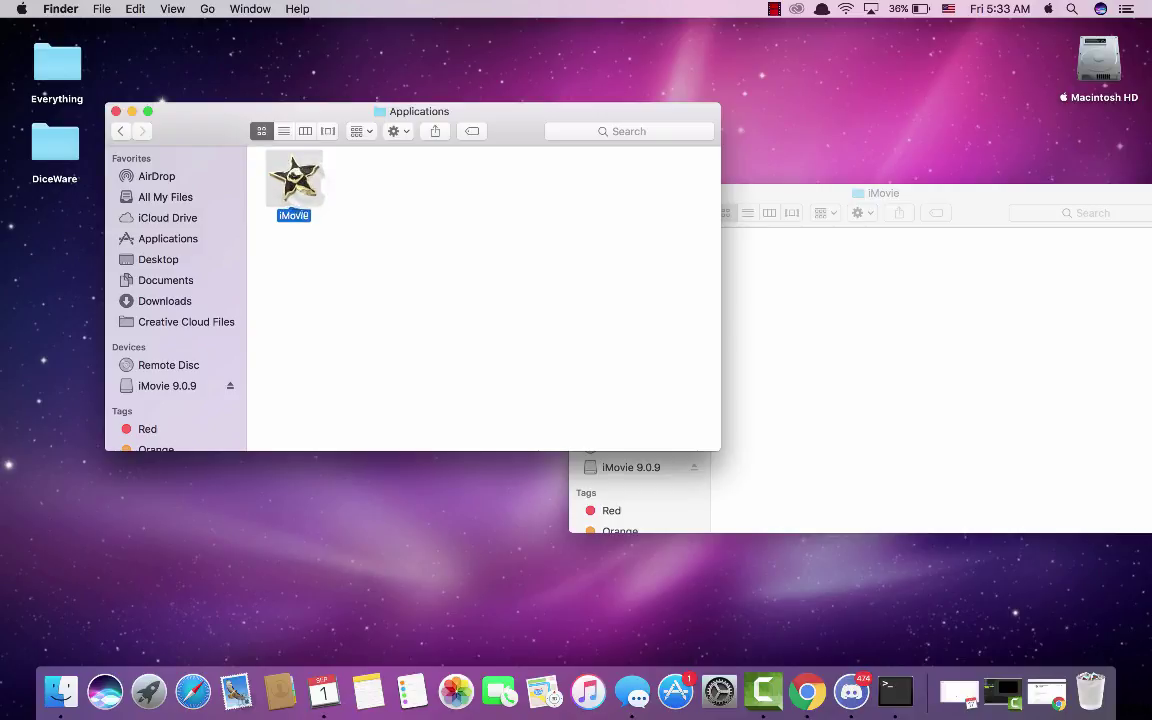
pyautogui.rightClick(292, 178)
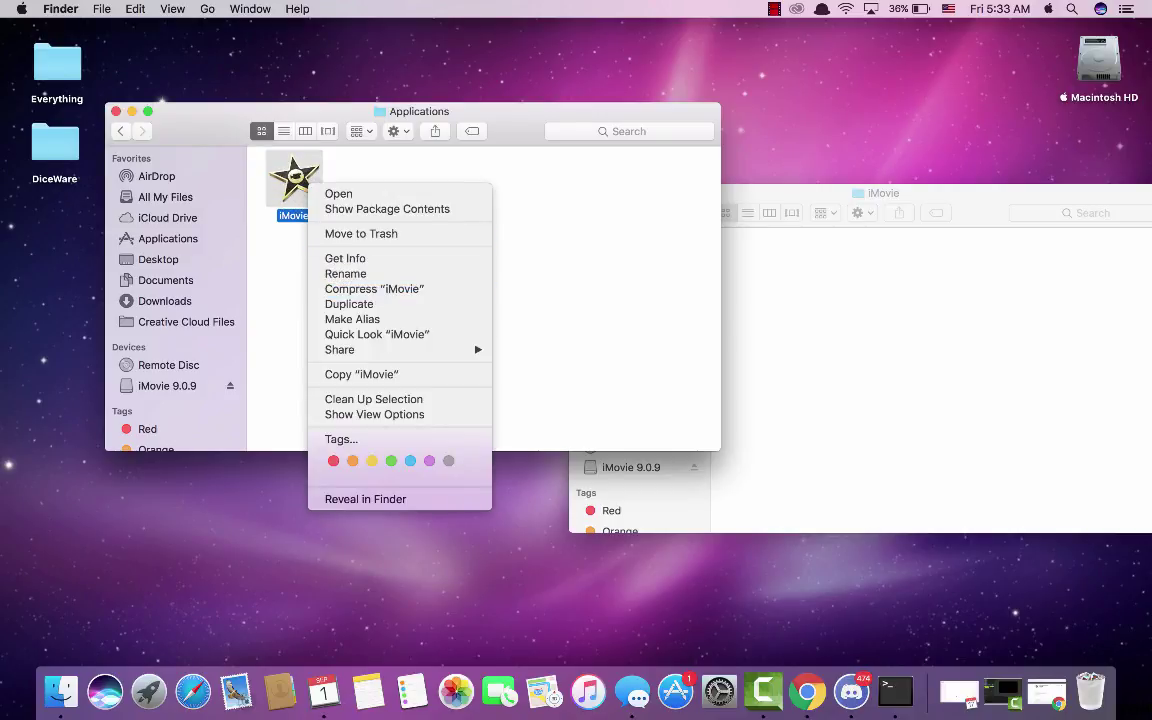
pyautogui.moveTo(374, 288)
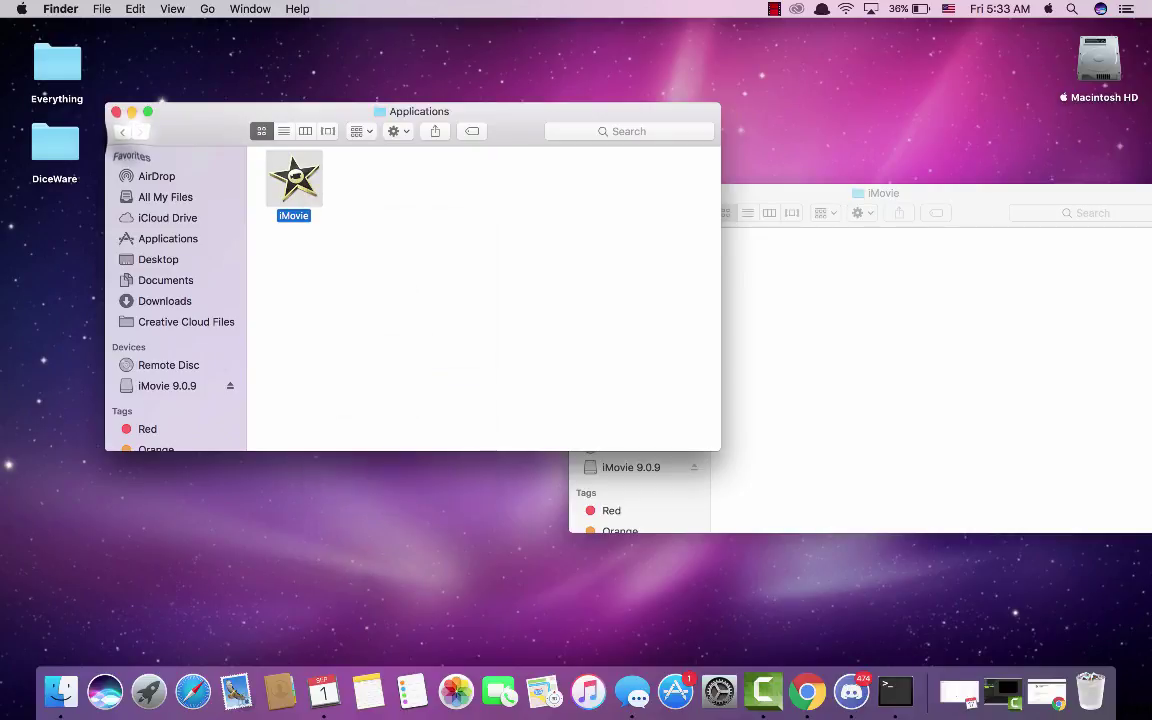
# Paste the copied app into Applications, keeping both versions so it lands as iMovie 2.
pyautogui.doubleClick(292, 178)
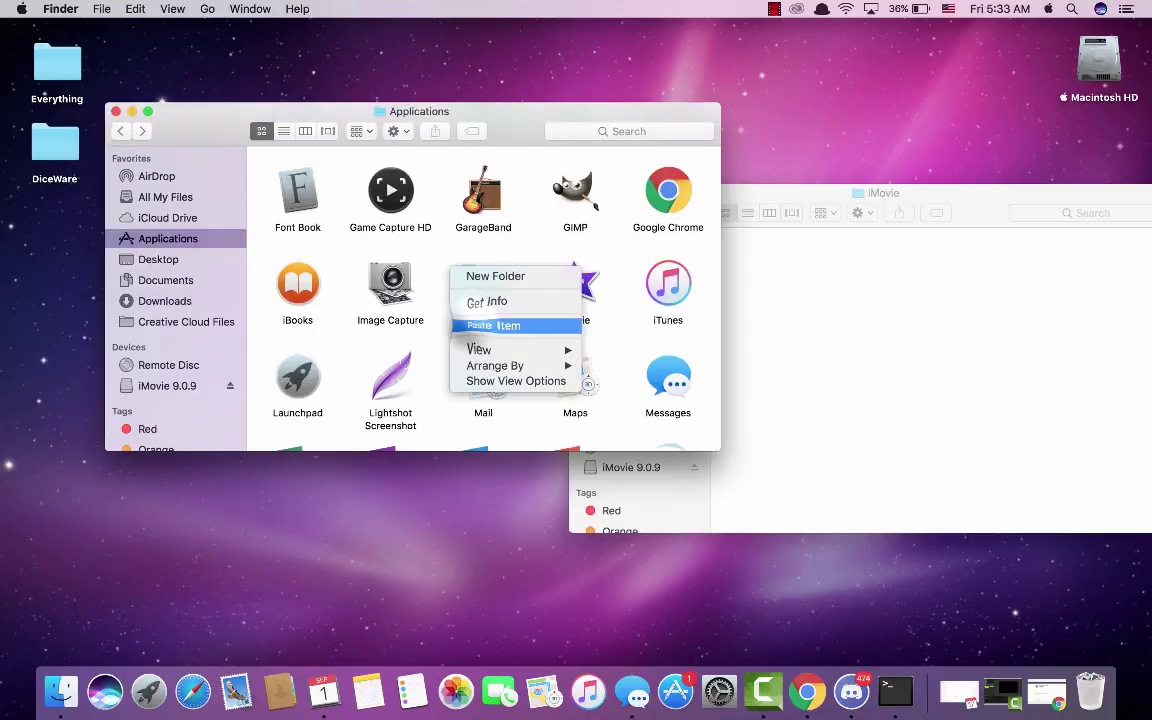
pyautogui.click(496, 324)
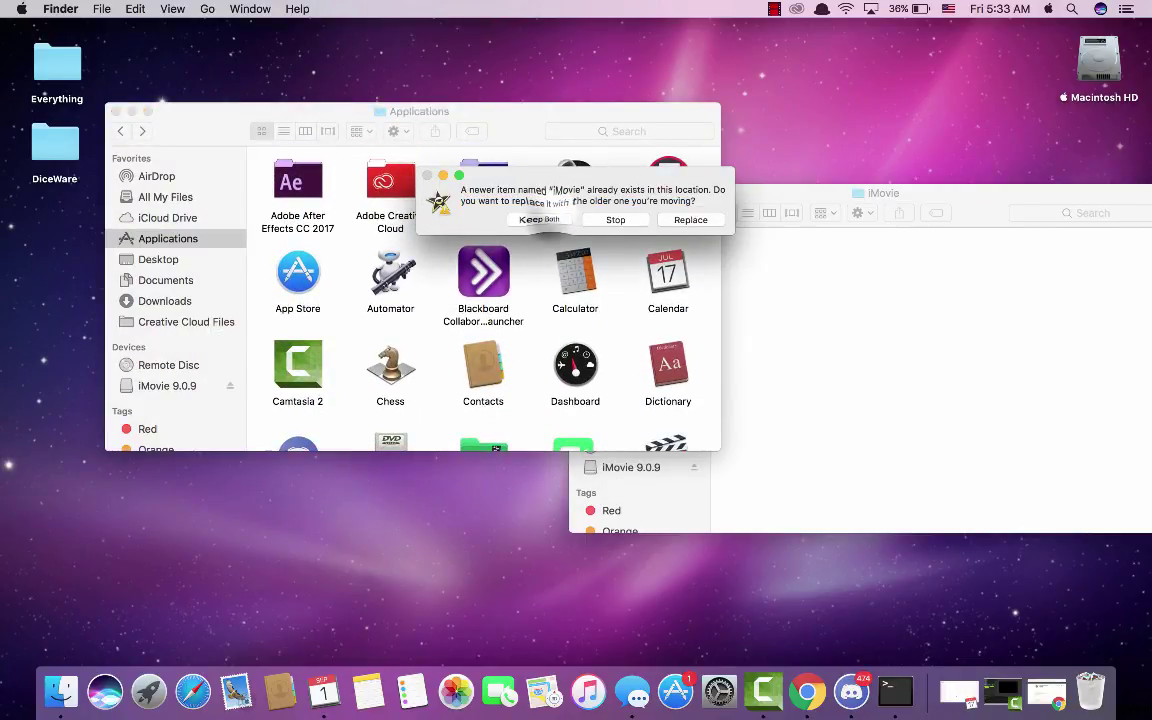
pyautogui.click(692, 218)
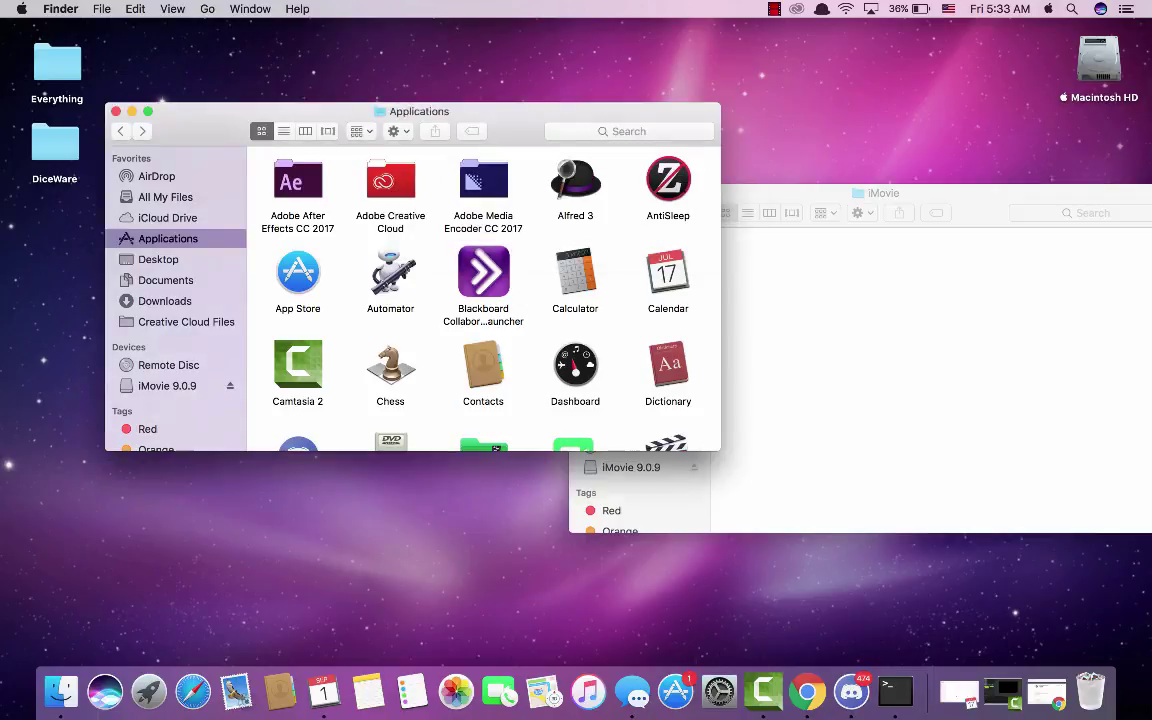
# Close the Applications window and search for 'imovie 9'.
pyautogui.scroll(-3)
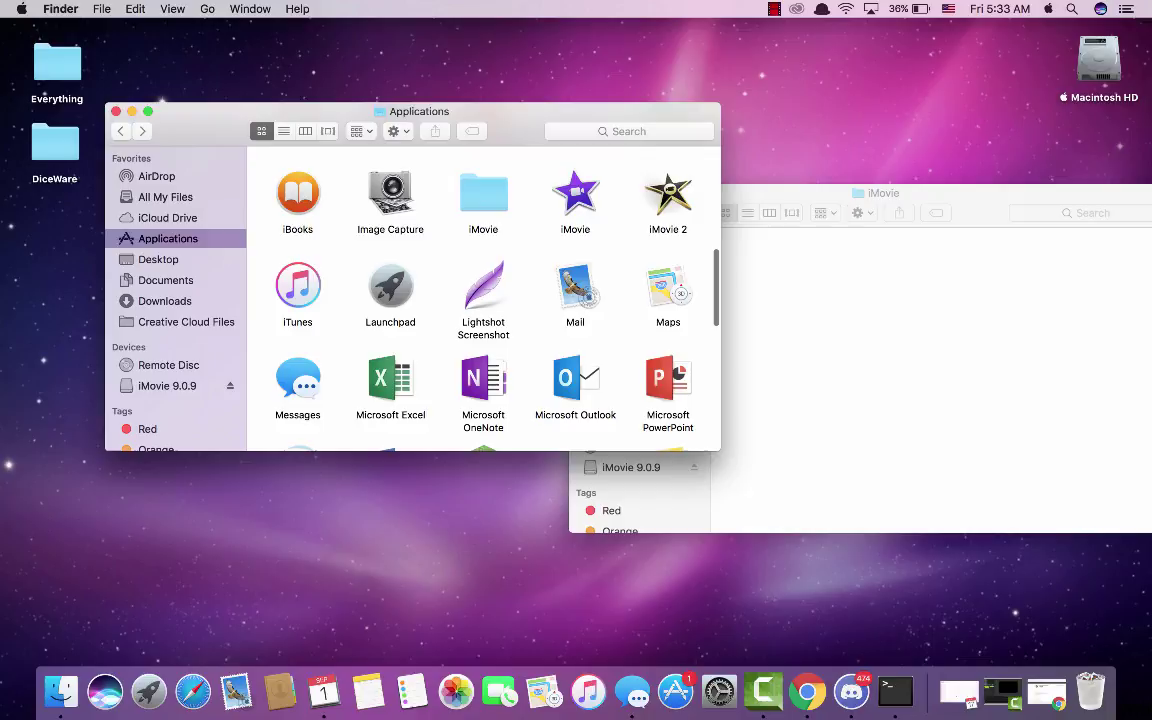
pyautogui.click(668, 228)
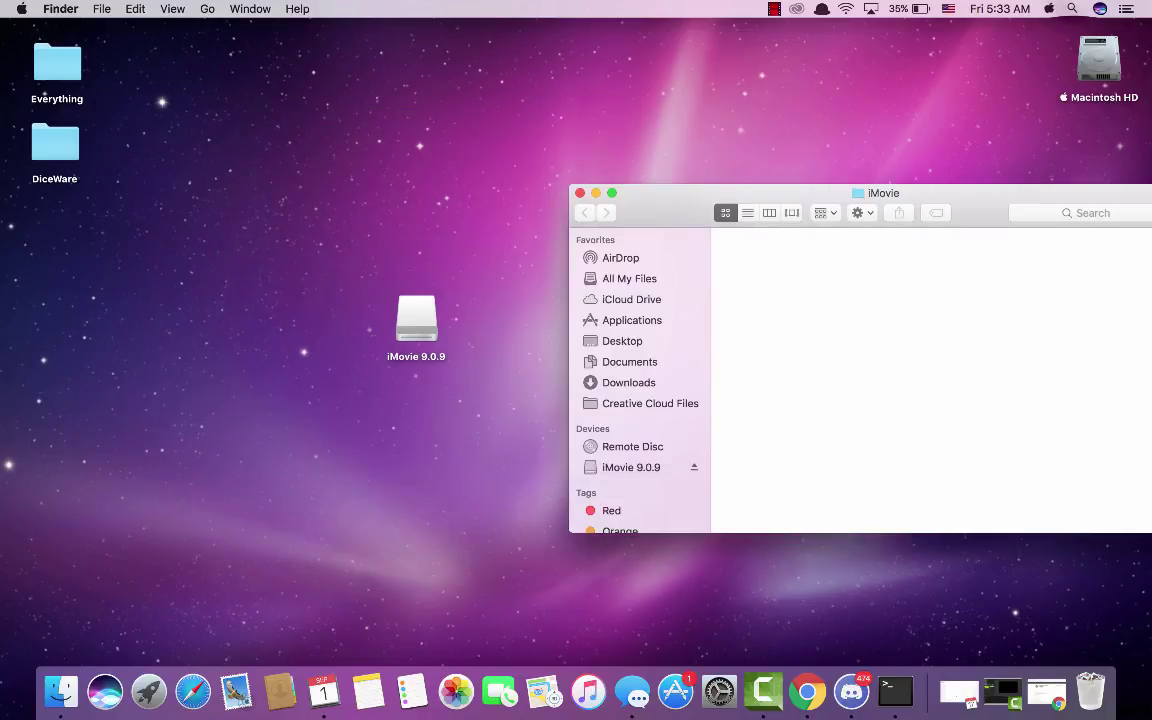
pyautogui.write('imovie 9')
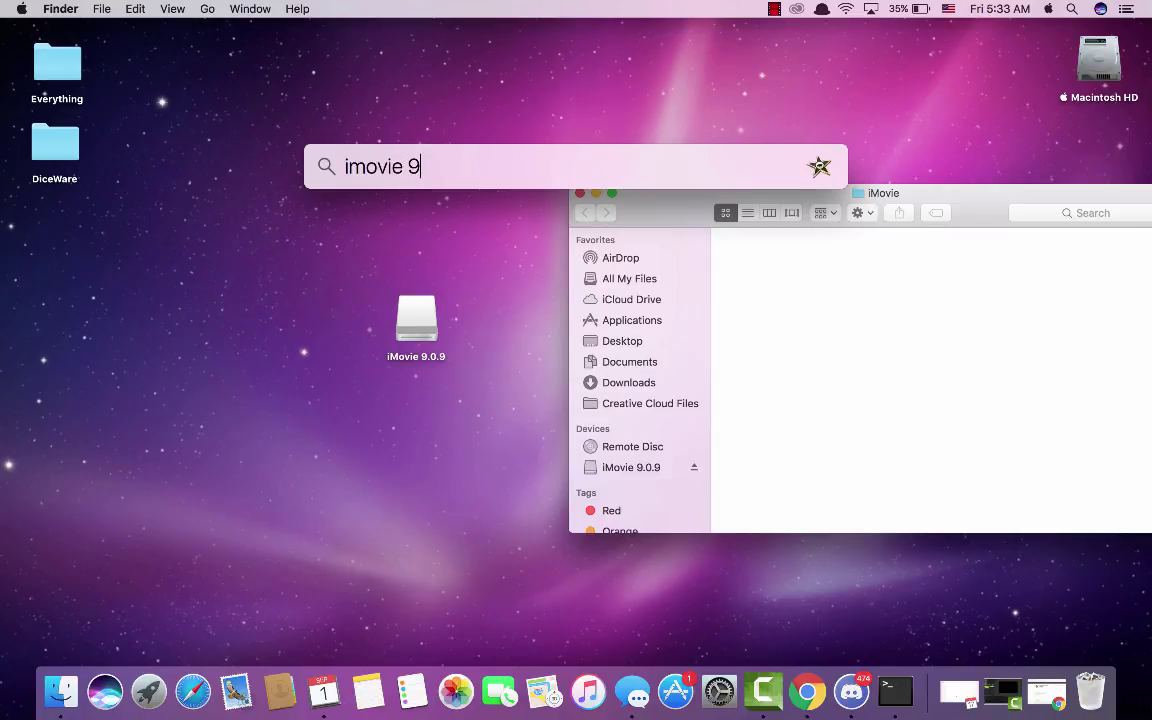